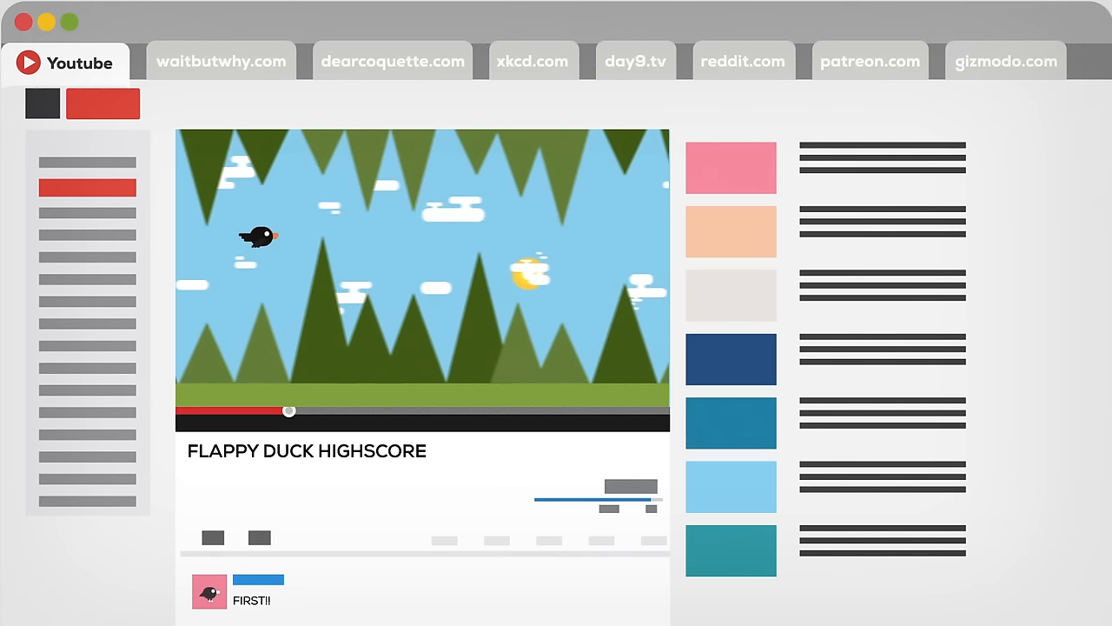
pyautogui.scroll(-3)
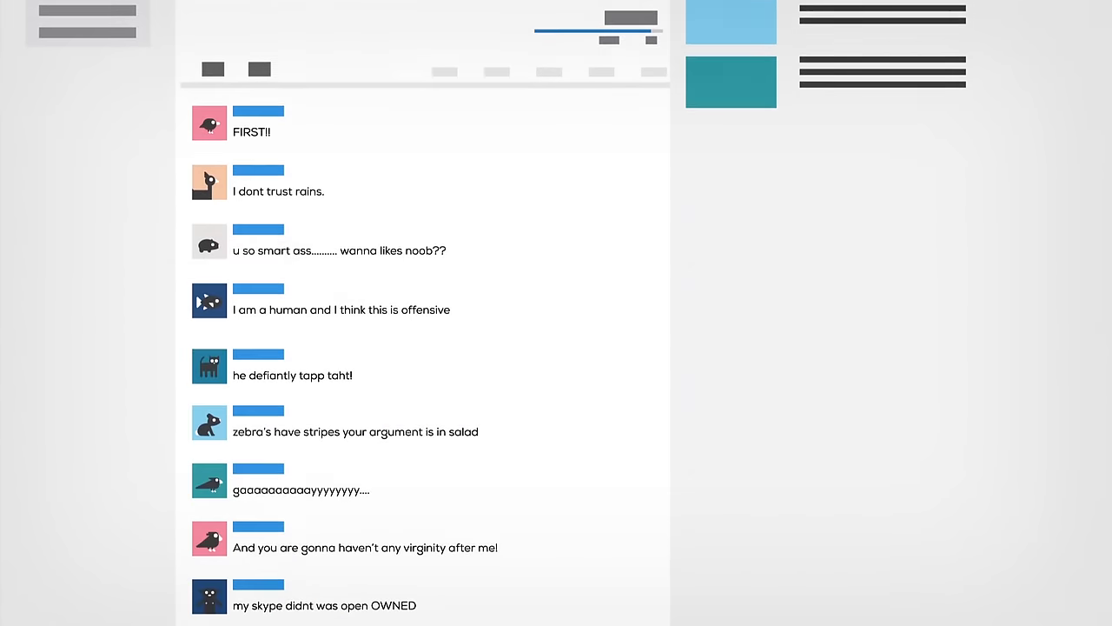